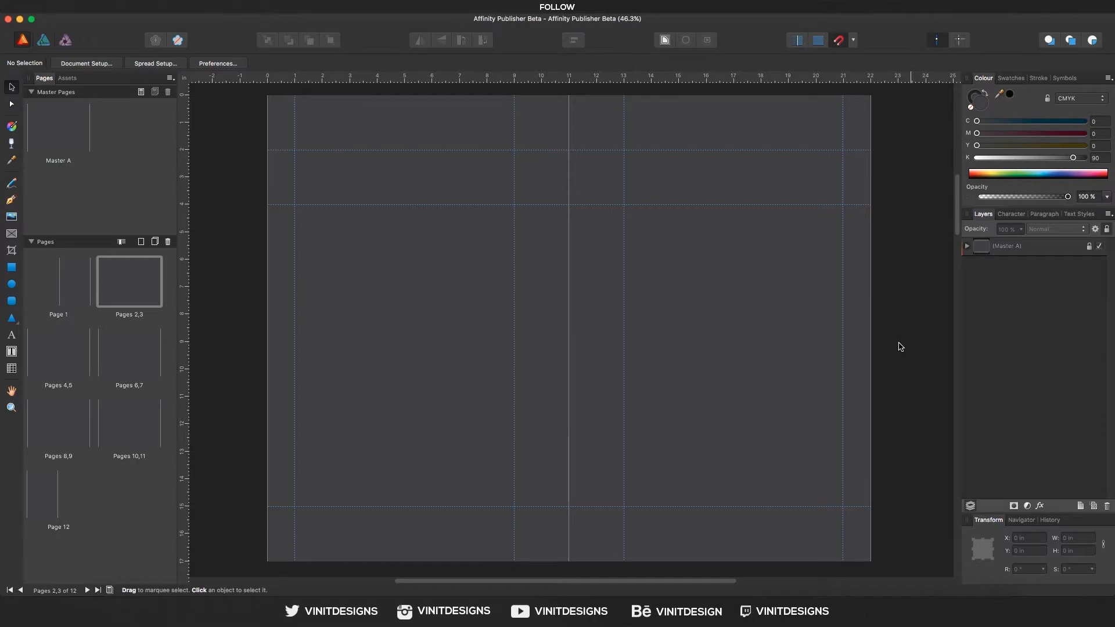
{"action": "mouse_move", "coordinate": [889, 340]}
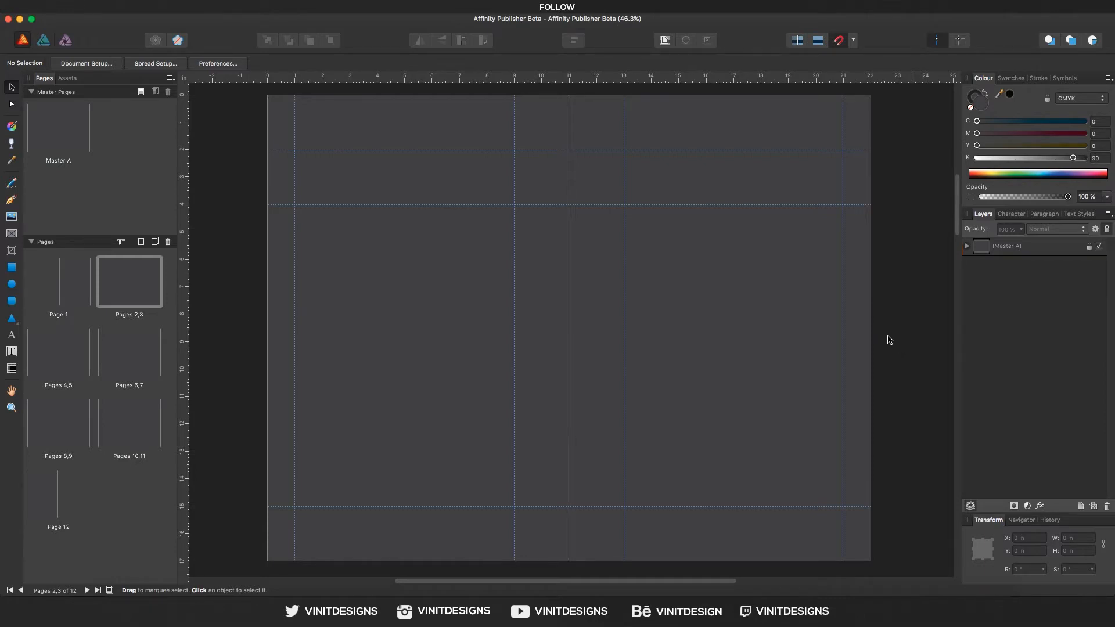
{"action": "mouse_move", "coordinate": [891, 336]}
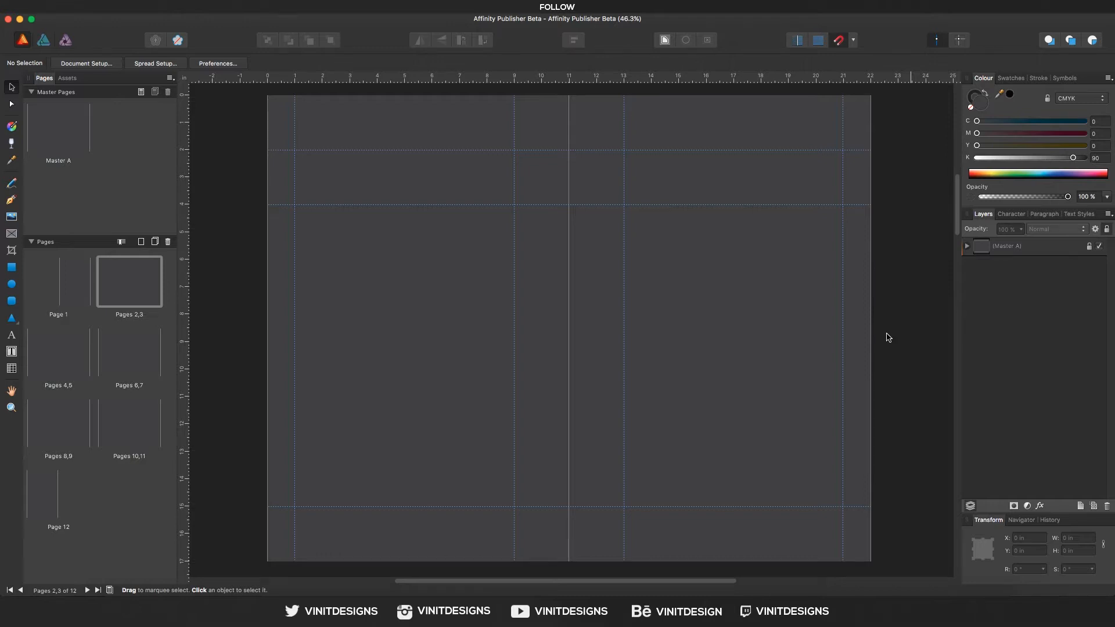
{"action": "mouse_move", "coordinate": [395, 368]}
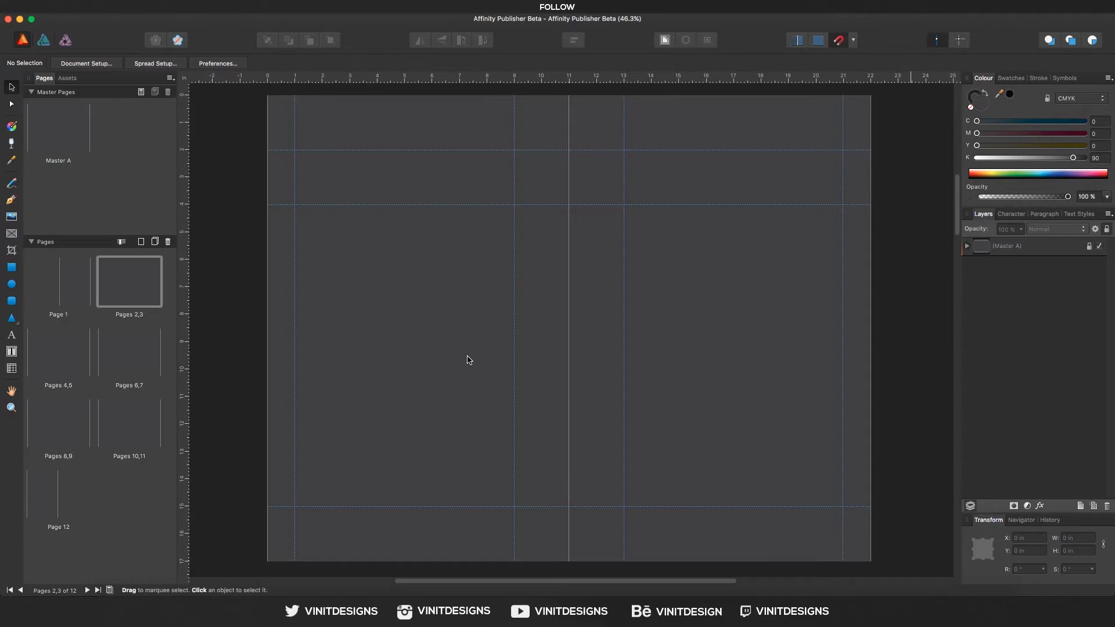
{"action": "mouse_move", "coordinate": [11, 324]}
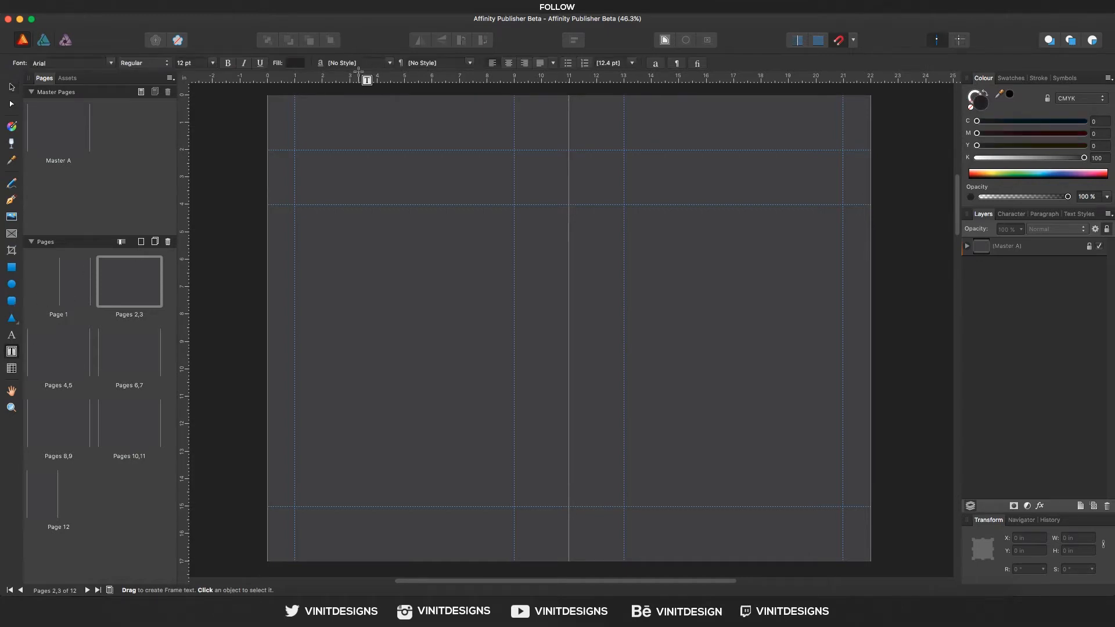
- Draw an 8 in wide, roughly two-inch-tall heading text frame across the top of the page
{"action": "left_click_drag", "start_coordinate": [294, 150], "coordinate": [513, 187]}
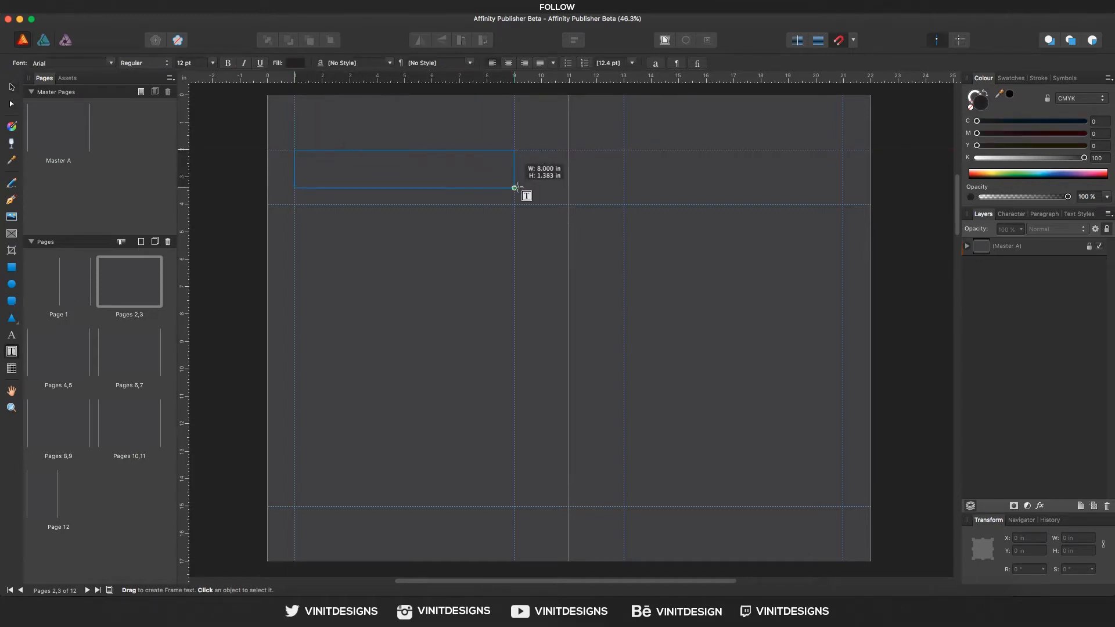
{"action": "left_click_drag", "start_coordinate": [513, 187], "coordinate": [514, 205]}
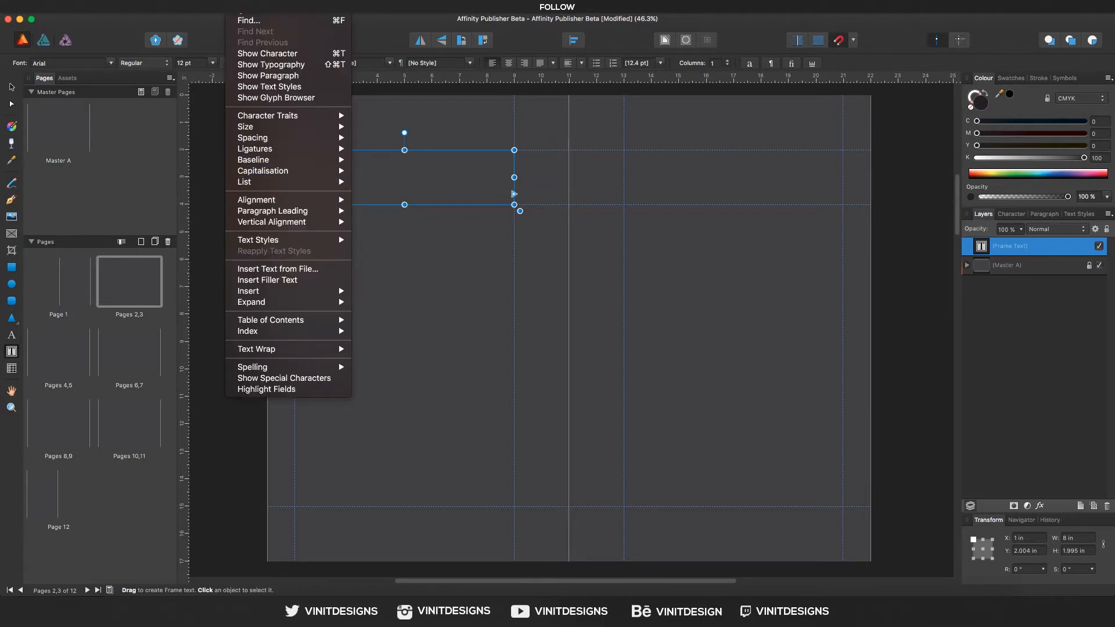
{"action": "mouse_move", "coordinate": [271, 222]}
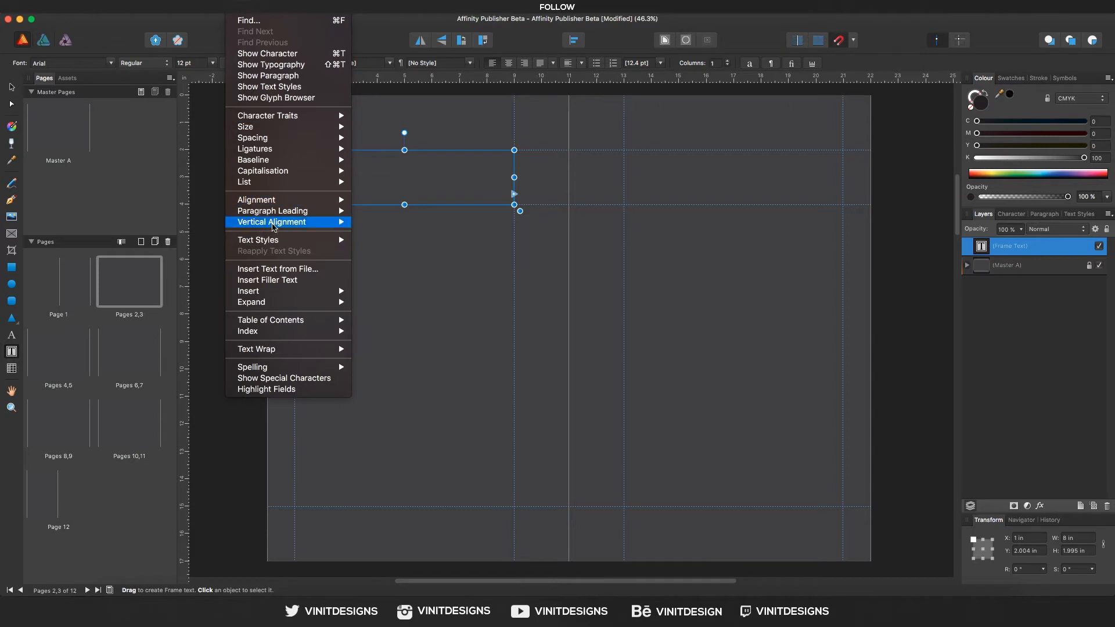
{"action": "mouse_move", "coordinate": [284, 343]}
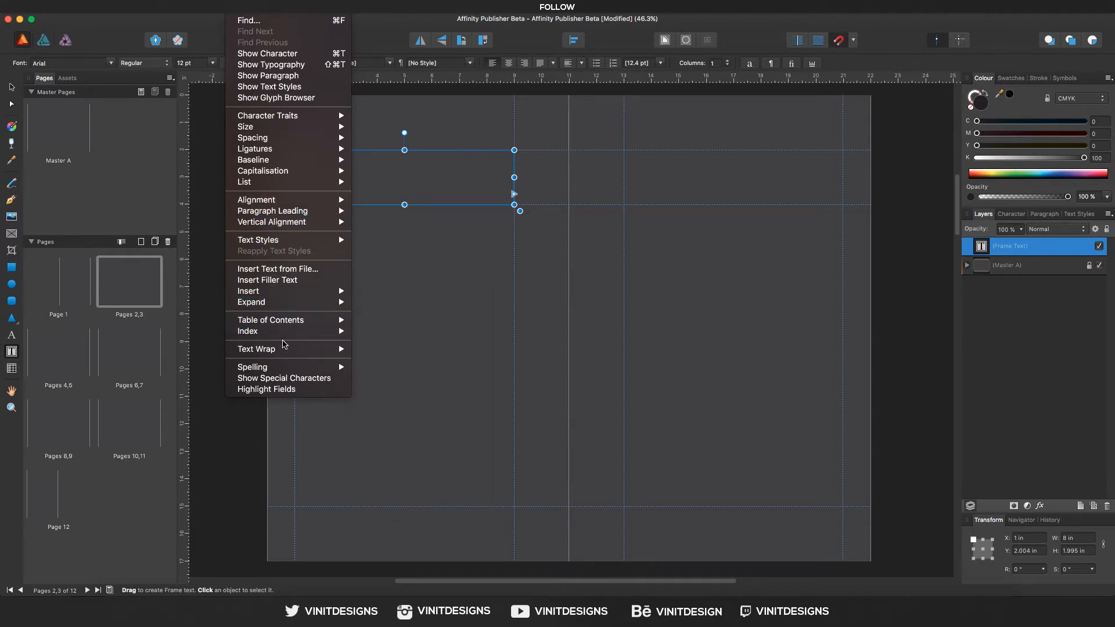
{"action": "mouse_move", "coordinate": [283, 280]}
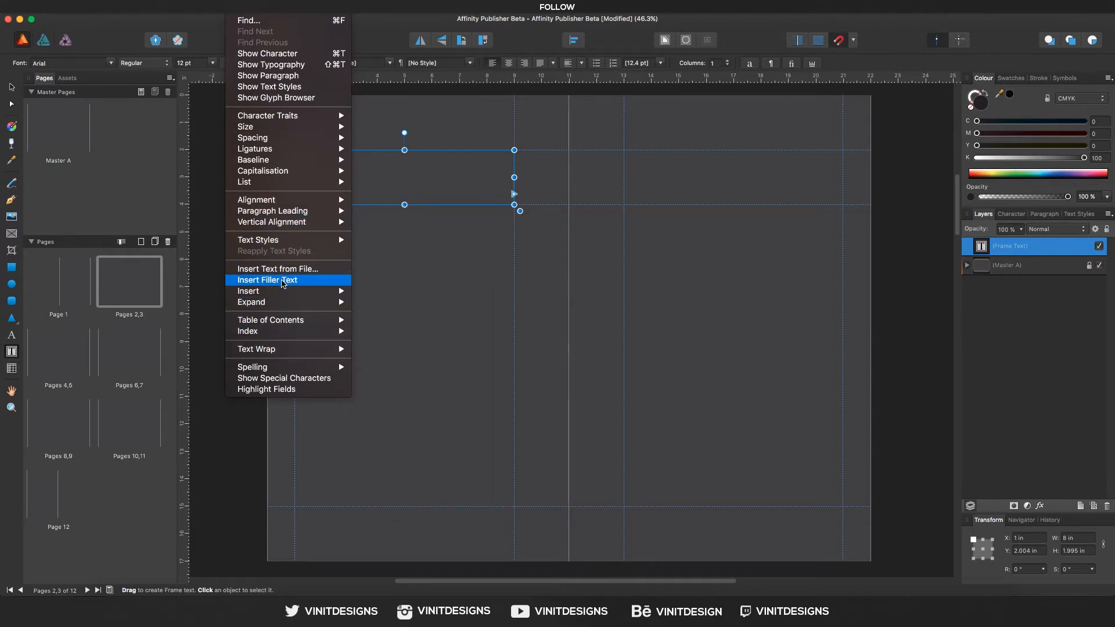
{"action": "left_click", "coordinate": [266, 280]}
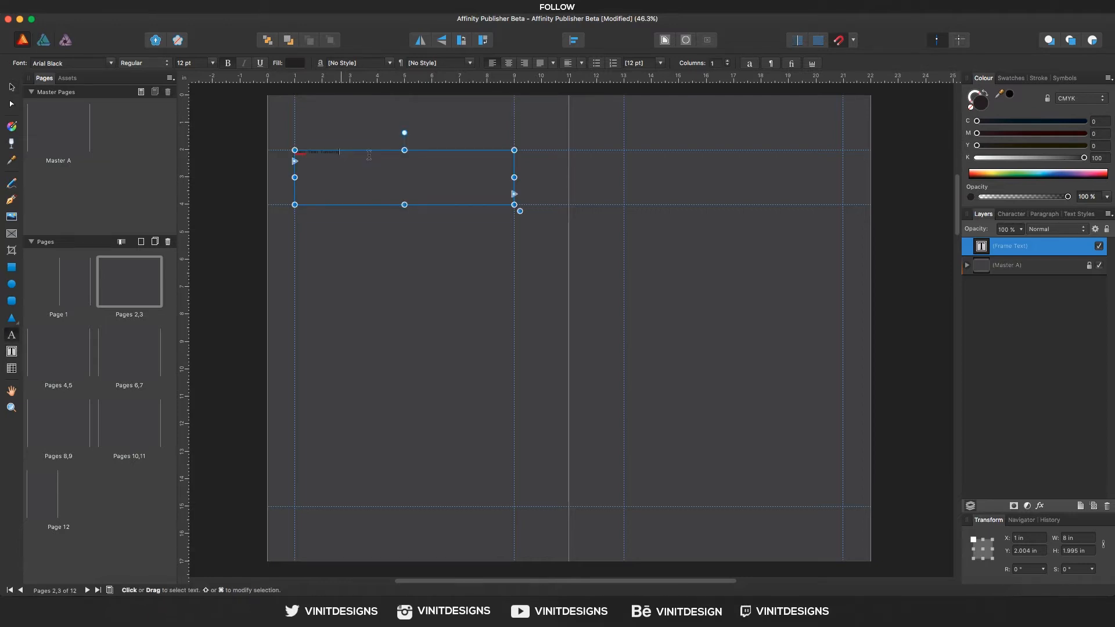
- Enter the heading 'Baic Text Tutorial' in Arial Black and enlarge it to 50 pt
{"action": "left_click", "coordinate": [210, 62]}
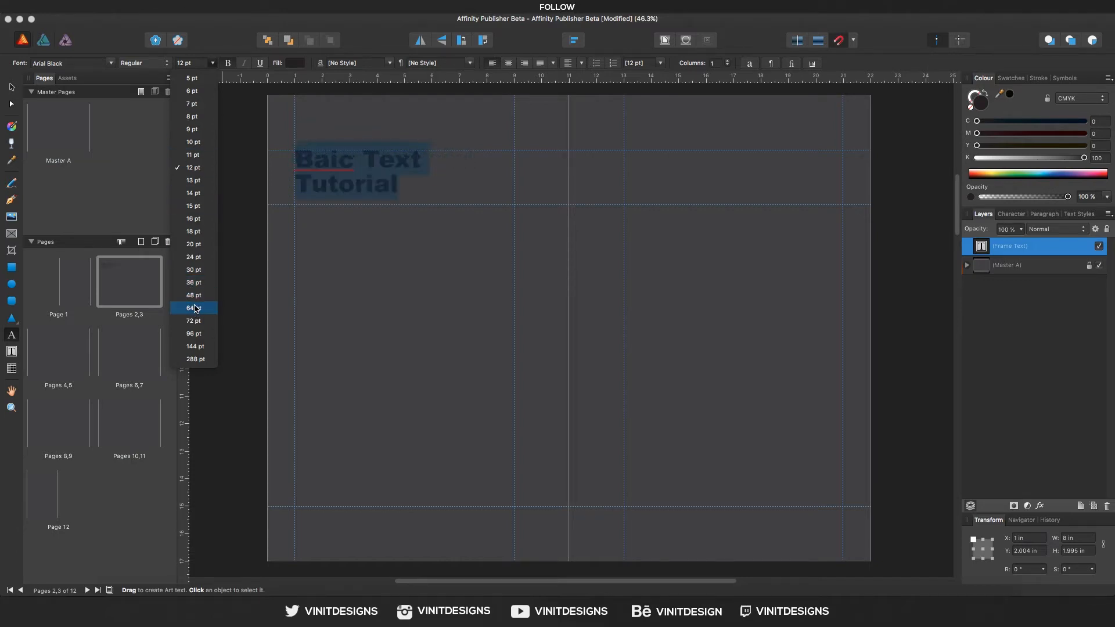
{"action": "left_click", "coordinate": [193, 308]}
{"action": "type", "text": "50"}
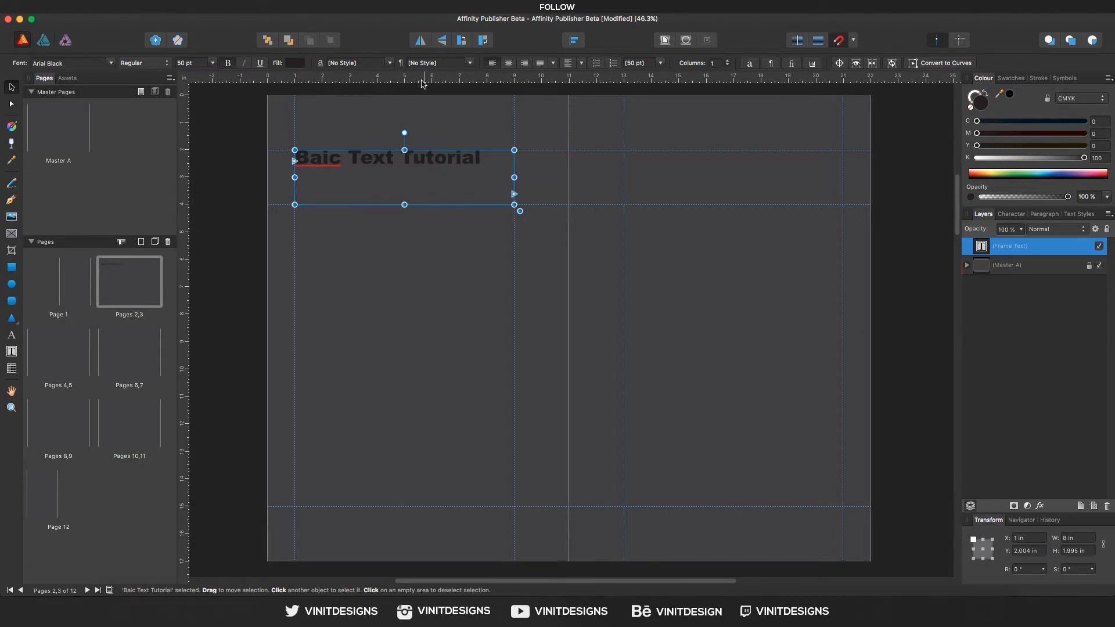
{"action": "mouse_move", "coordinate": [553, 68]}
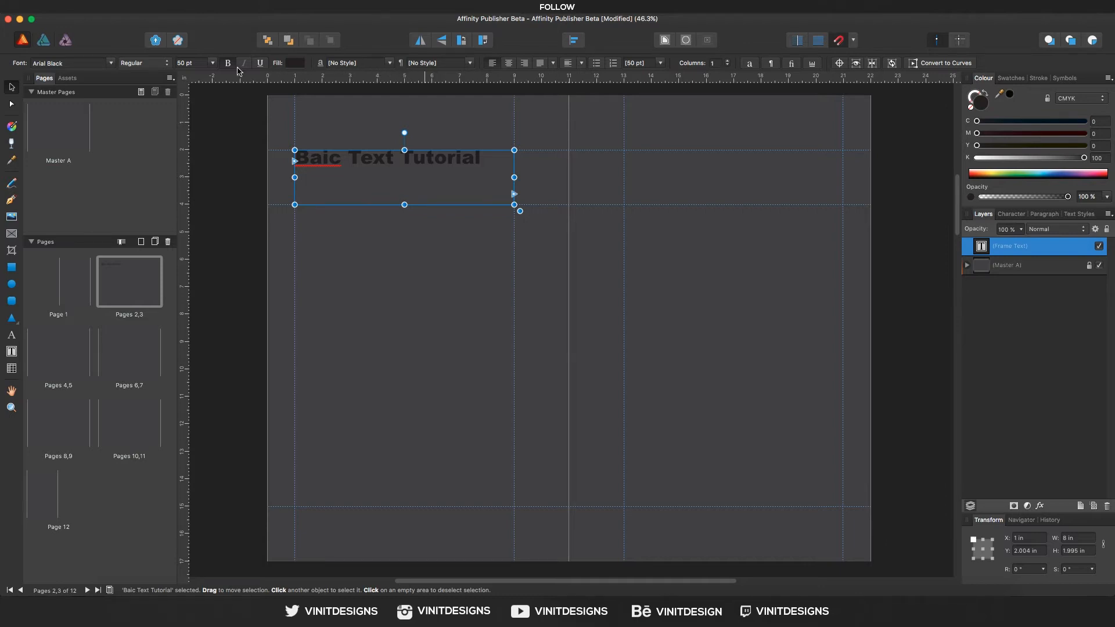
{"action": "mouse_move", "coordinate": [298, 68]}
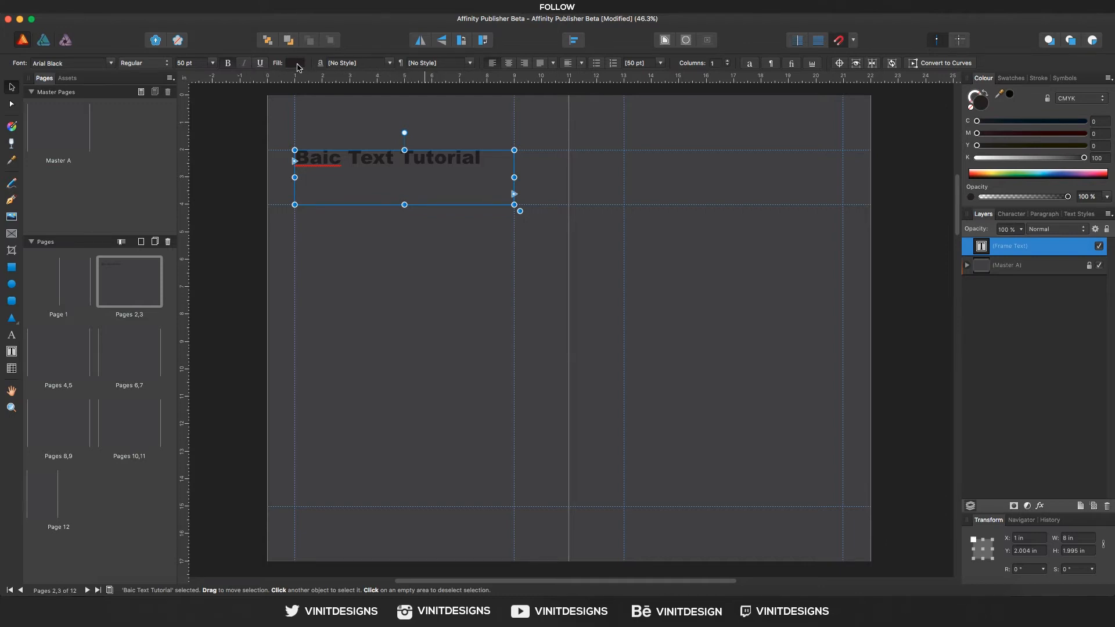
{"action": "left_click", "coordinate": [294, 63]}
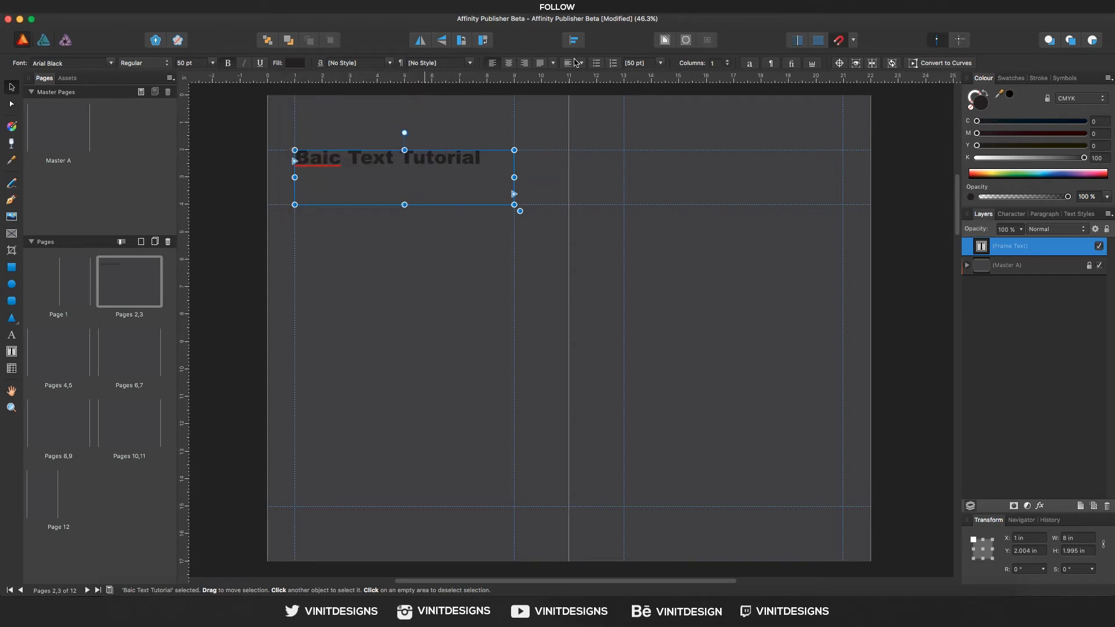
{"action": "mouse_move", "coordinate": [594, 66]}
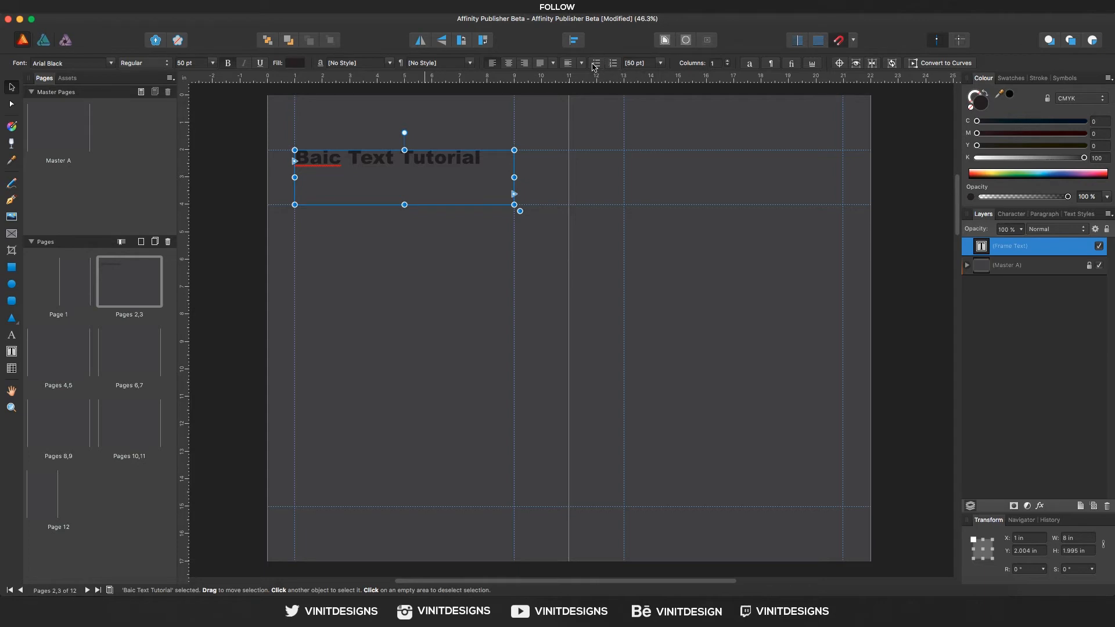
{"action": "mouse_move", "coordinate": [597, 62]}
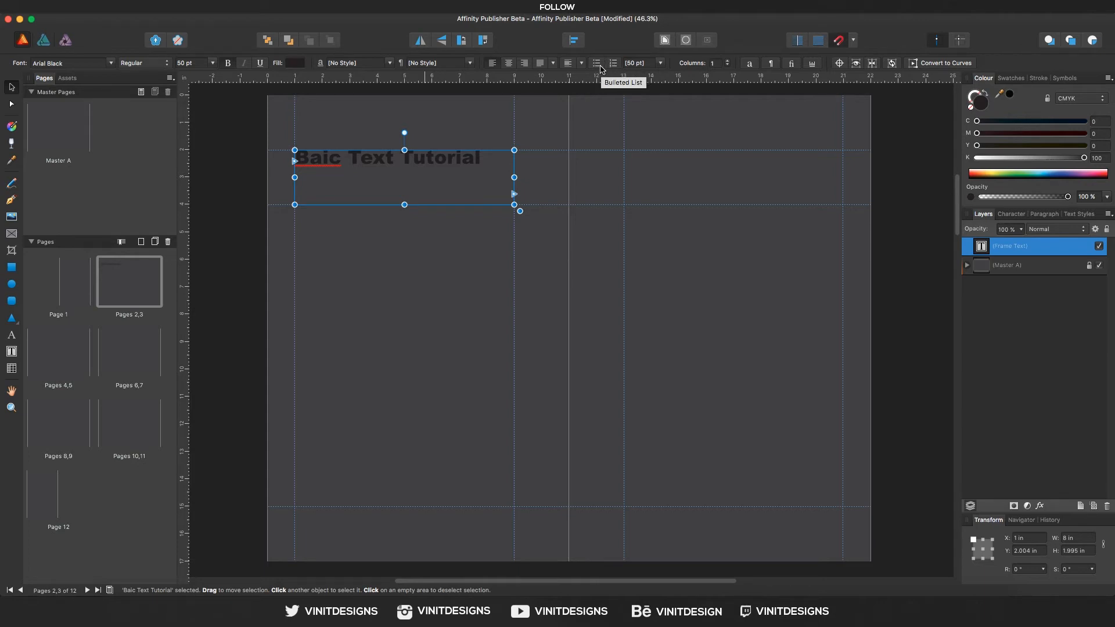
{"action": "left_click", "coordinate": [596, 63]}
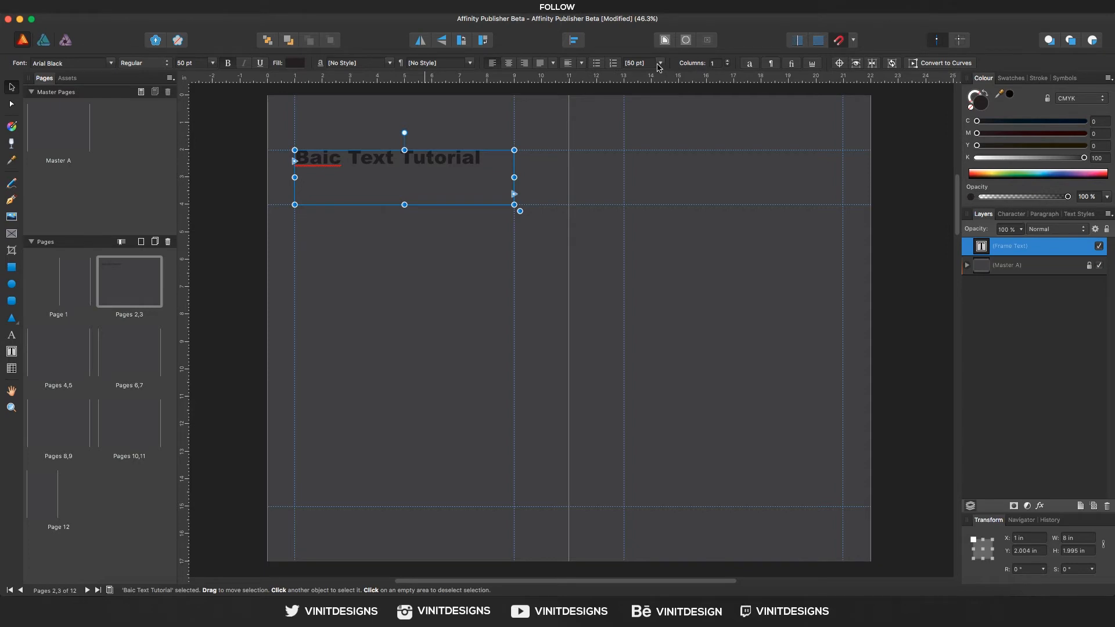
{"action": "left_click", "coordinate": [660, 63]}
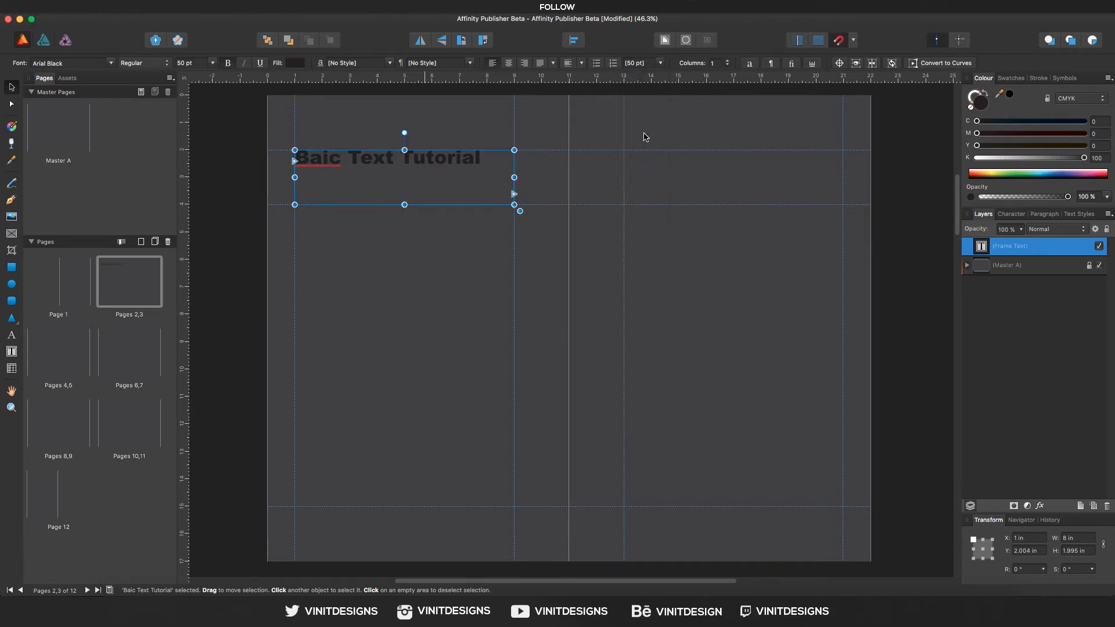
{"action": "mouse_move", "coordinate": [521, 160]}
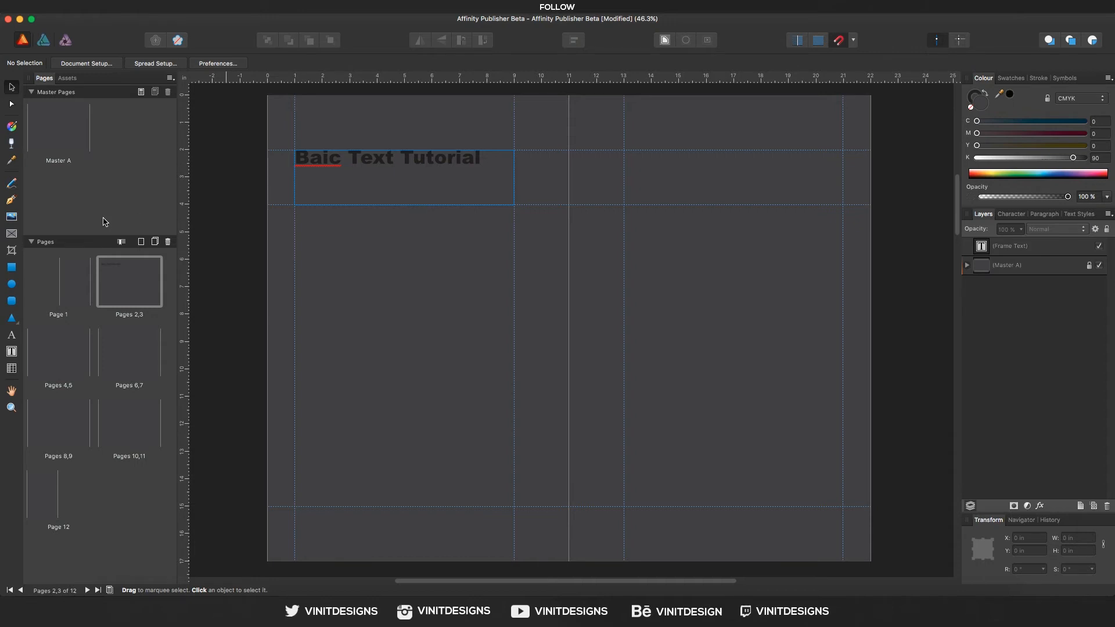
- Insert the missing 's' so the heading reads 'Basic Text Tutorial'
{"action": "left_click", "coordinate": [388, 156]}
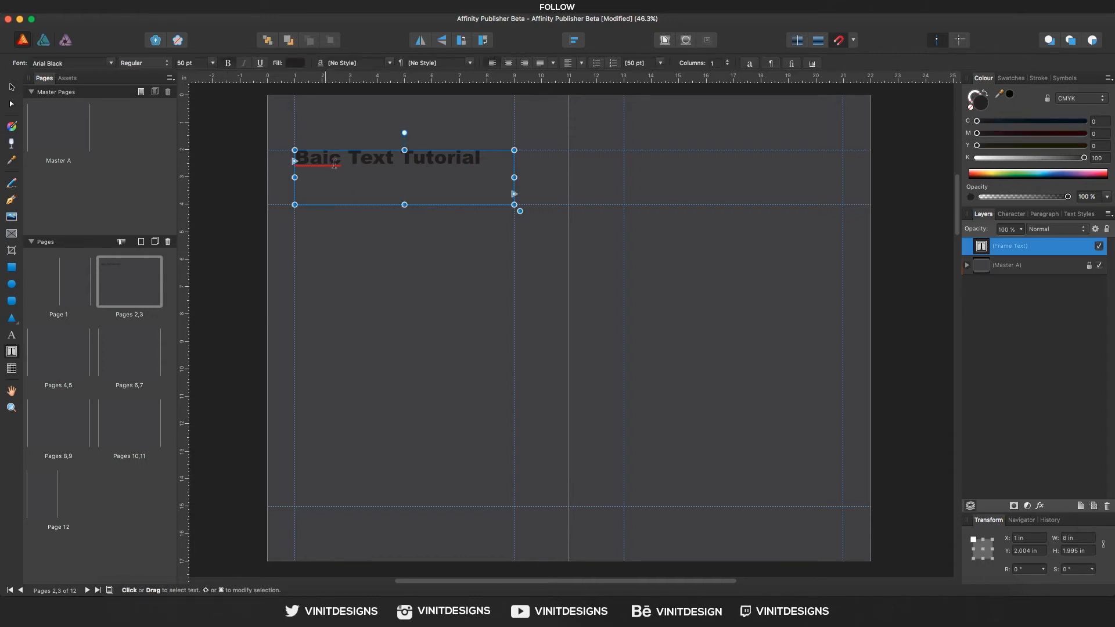
{"action": "left_click", "coordinate": [294, 62]}
{"action": "type", "text": "s"}
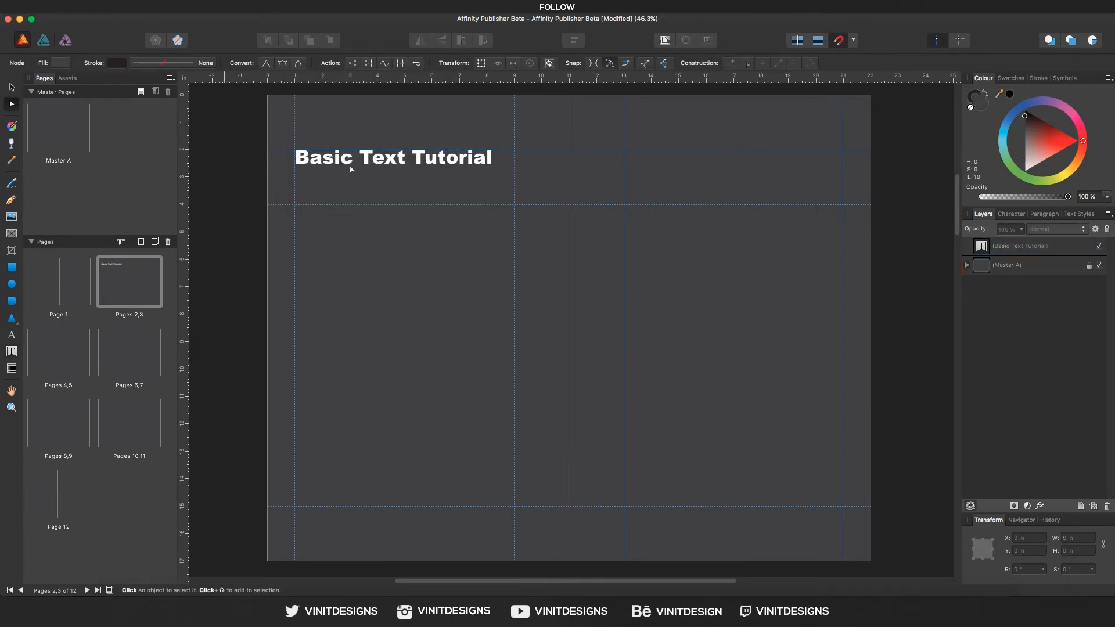
{"action": "mouse_move", "coordinate": [13, 331]}
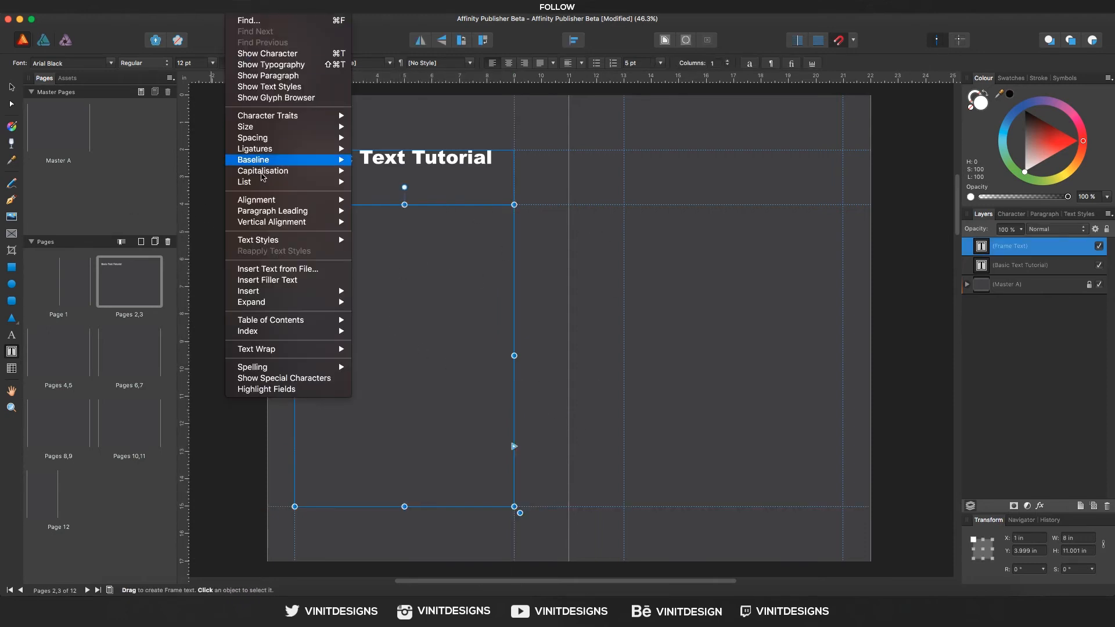
{"action": "mouse_move", "coordinate": [274, 279]}
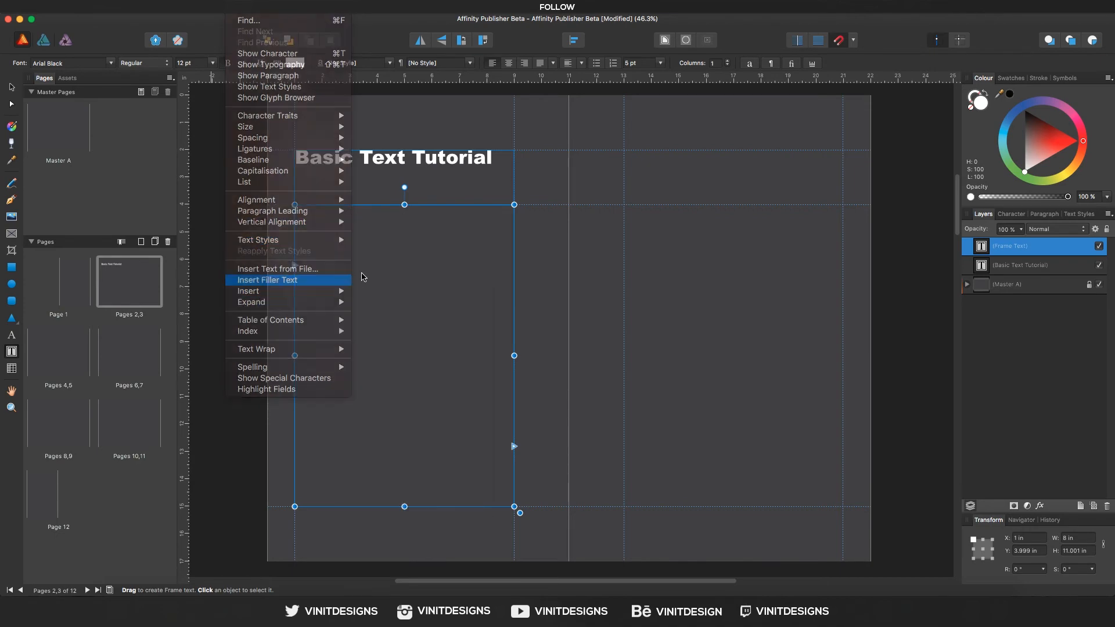
- Fill the new body frame below the heading with 12 pt placeholder filler text
{"action": "left_click", "coordinate": [268, 280]}
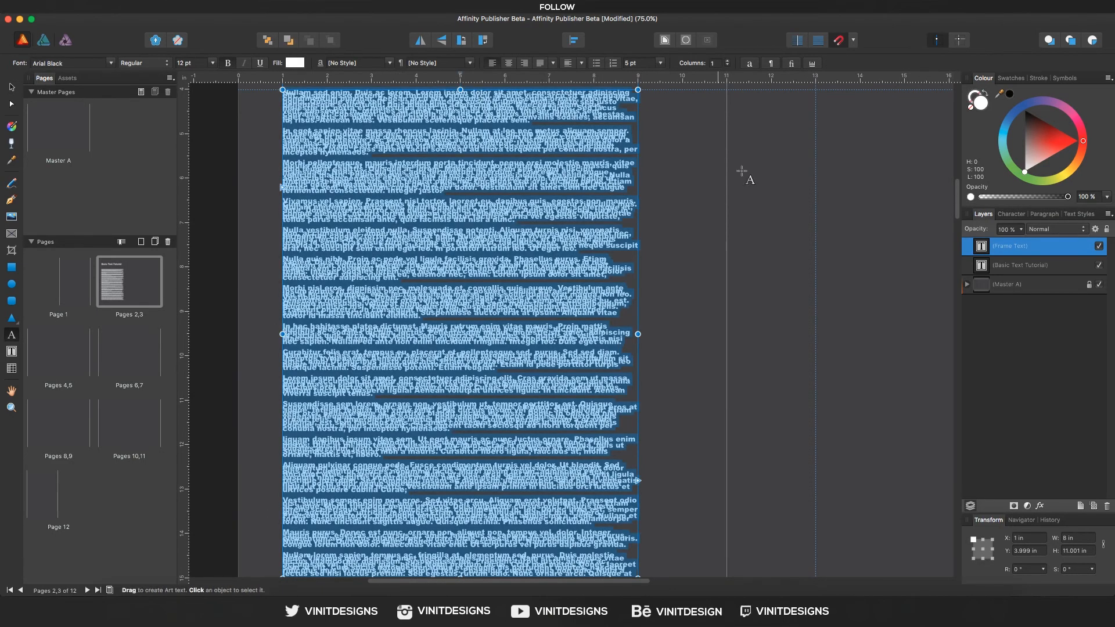
- Give the filler text 14 pt leading in the Character panel
{"action": "left_click", "coordinate": [1011, 213]}
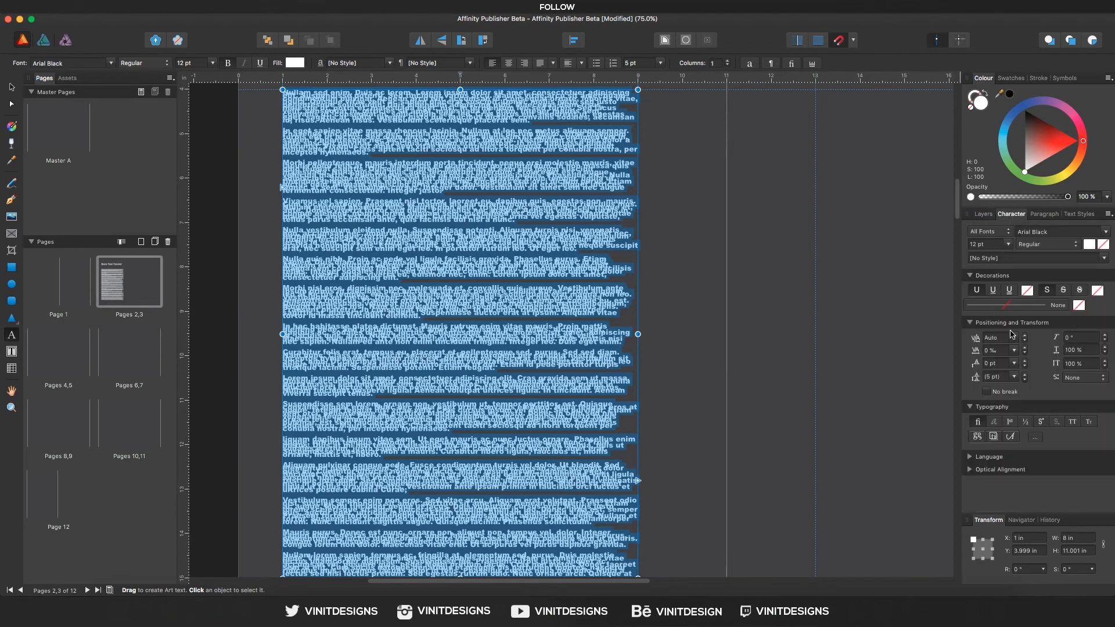
{"action": "mouse_move", "coordinate": [921, 333]}
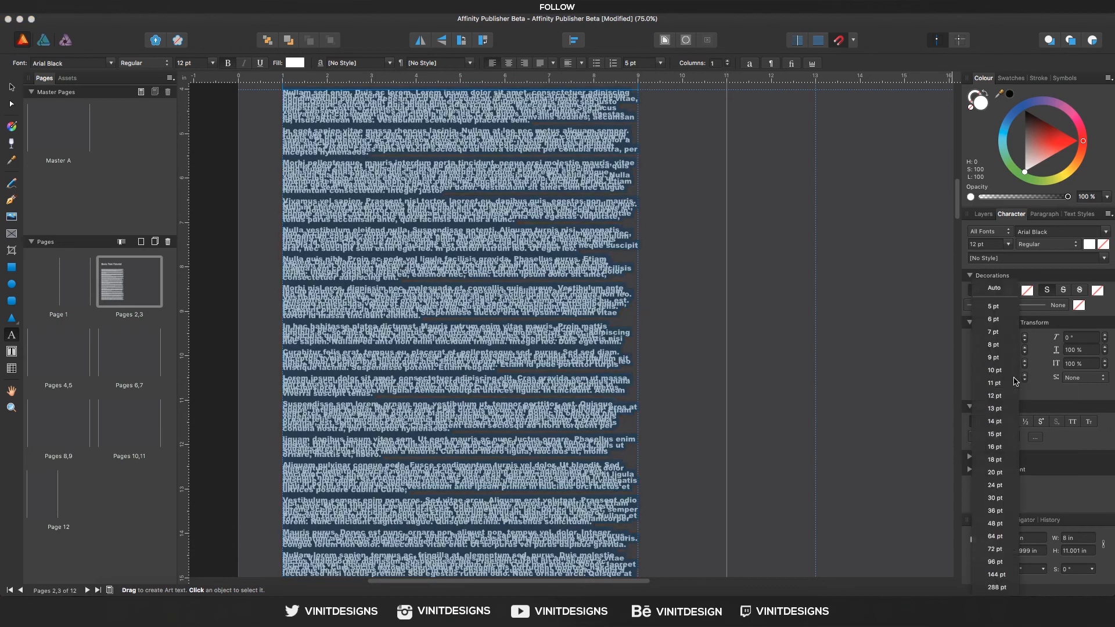
{"action": "left_click", "coordinate": [994, 395]}
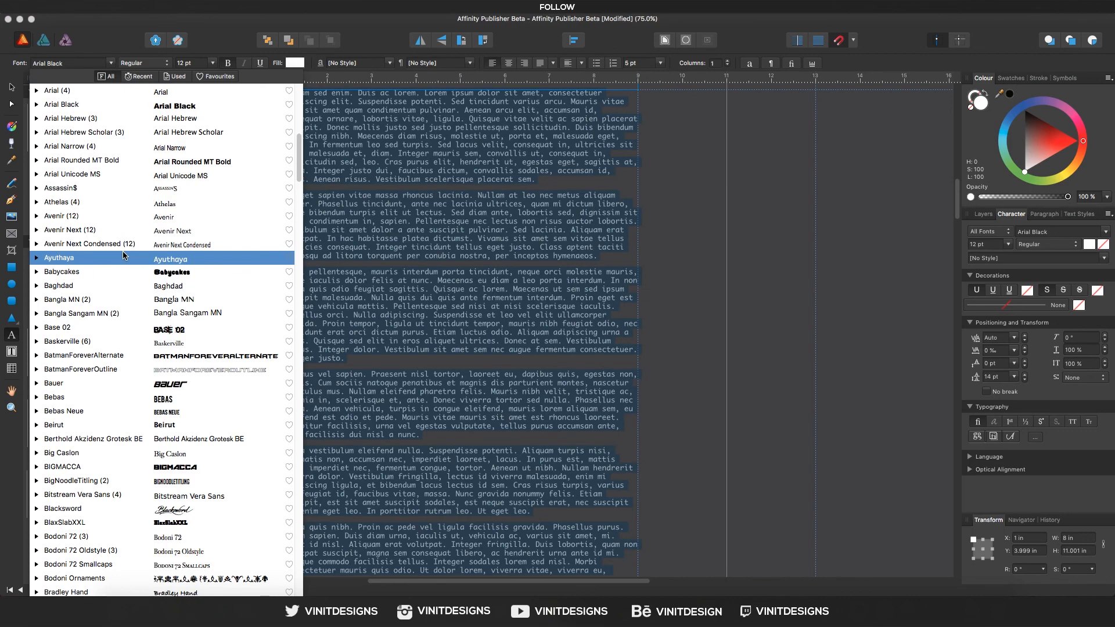
{"action": "mouse_move", "coordinate": [109, 261]}
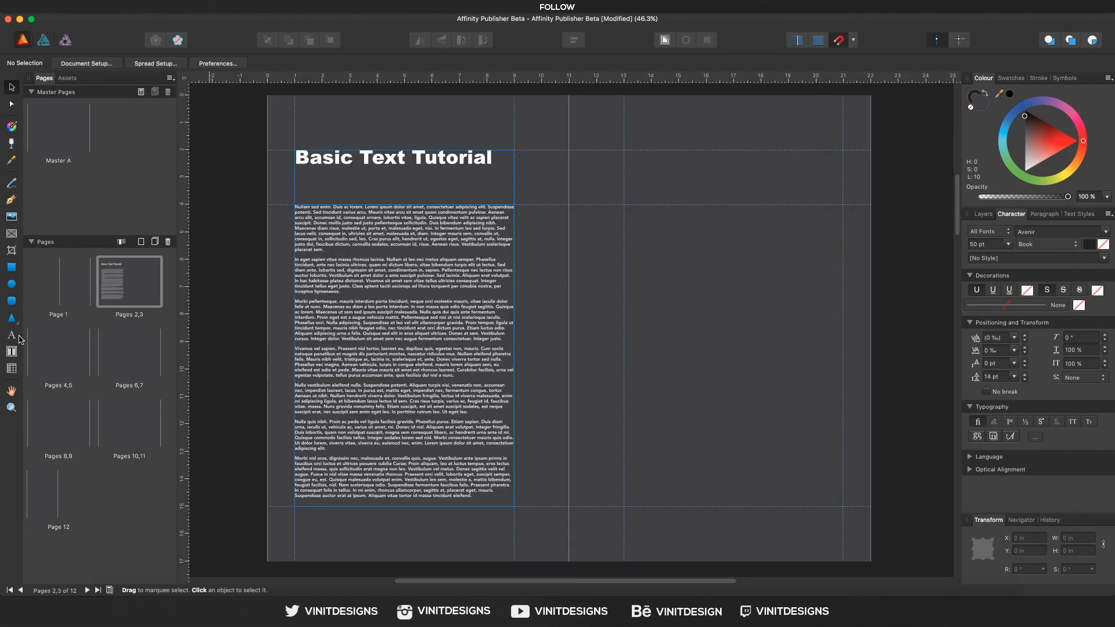
{"action": "mouse_move", "coordinate": [327, 146]}
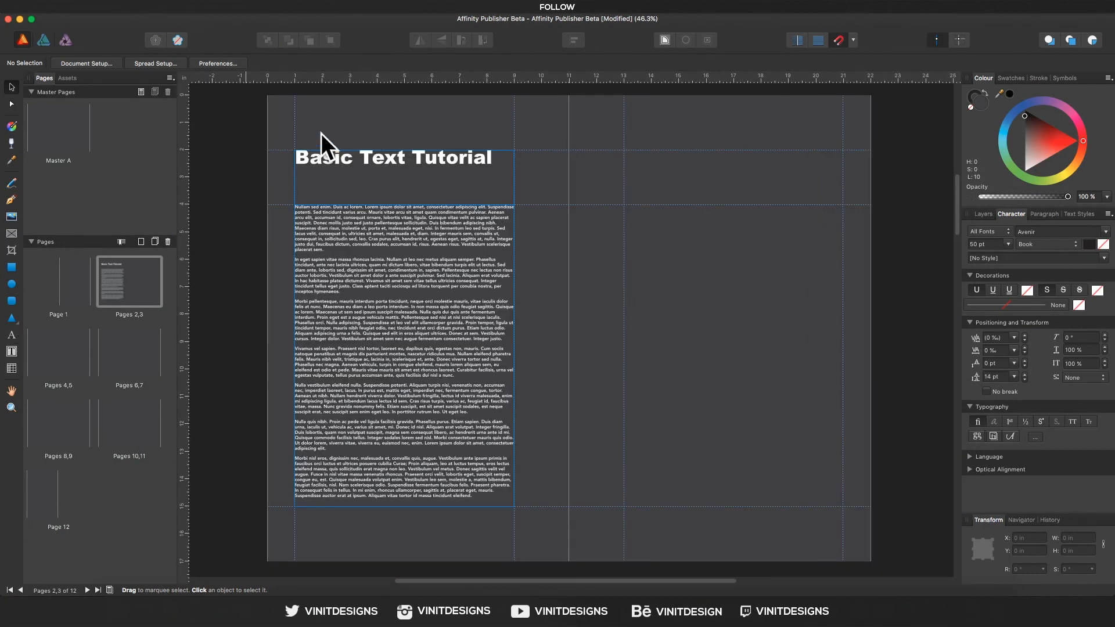